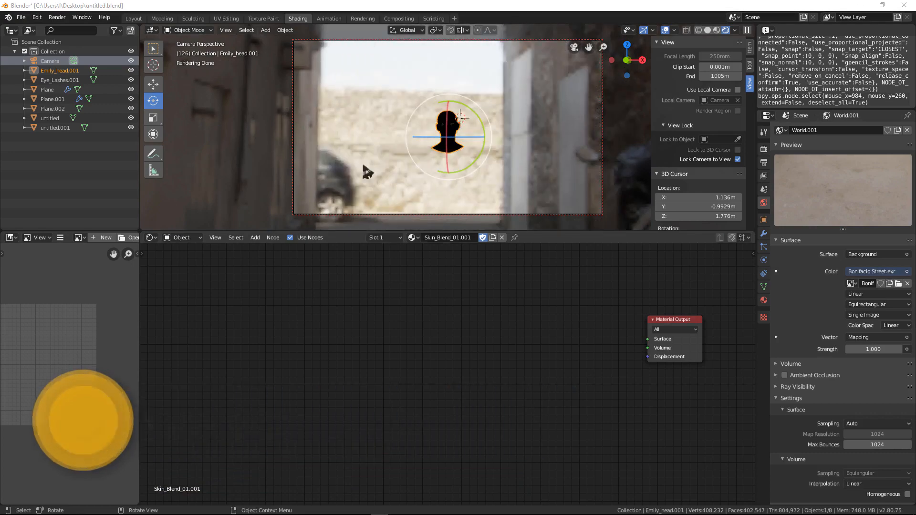
# Step: Add a Principled BSDF node and wire its BSDF output into the Material Output surface
pyautogui.click(52, 109)
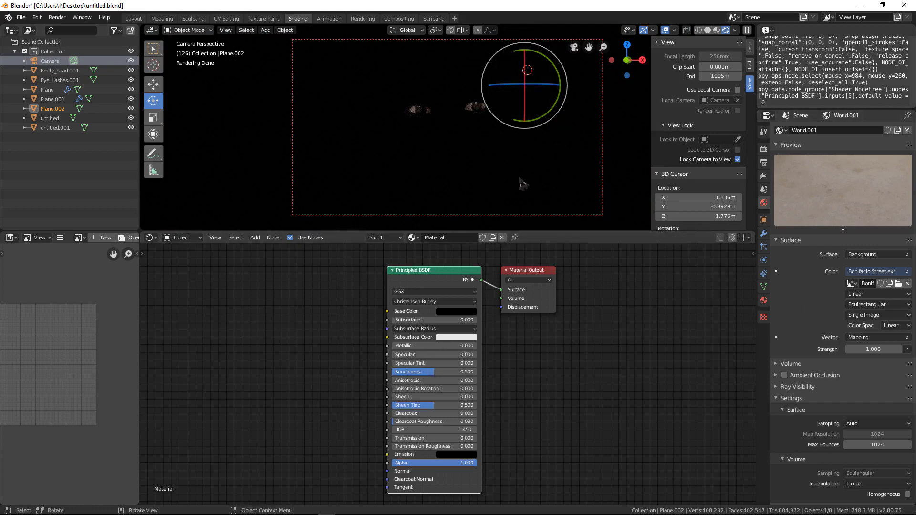
pyautogui.moveTo(441, 161)
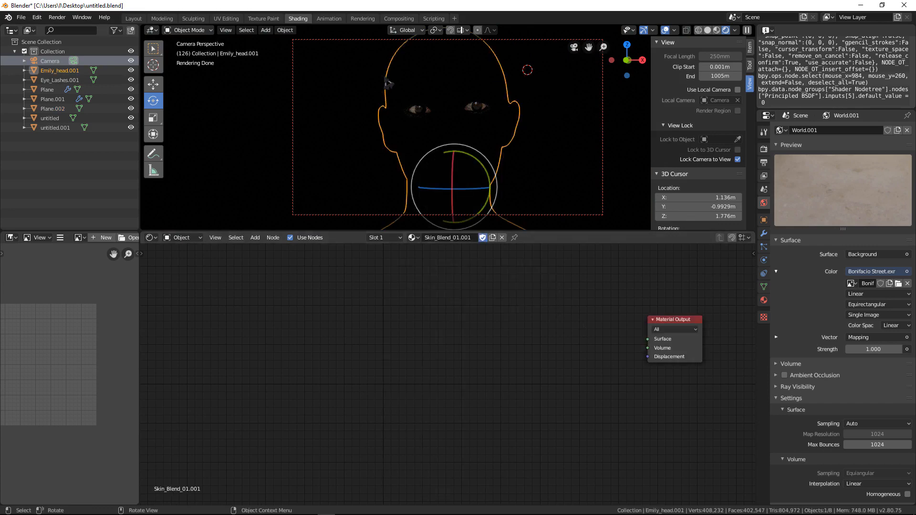
pyautogui.moveTo(491, 120)
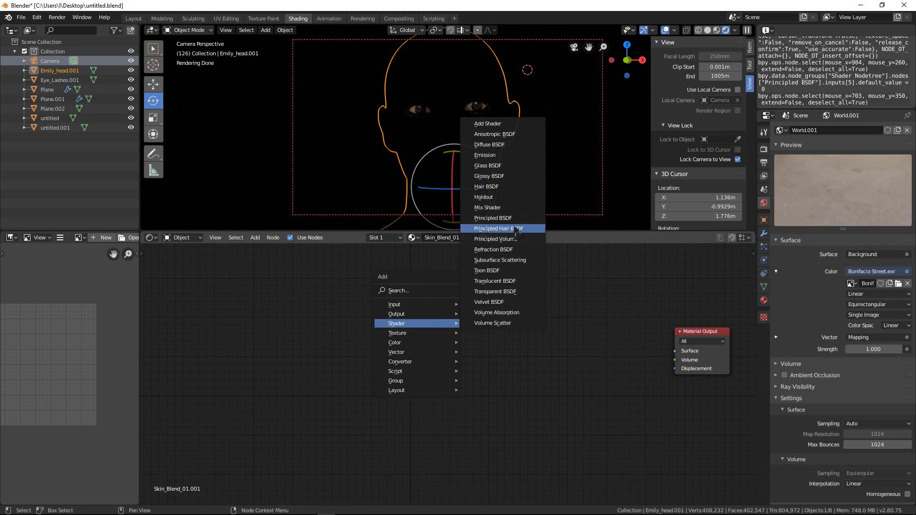
pyautogui.moveTo(492, 218)
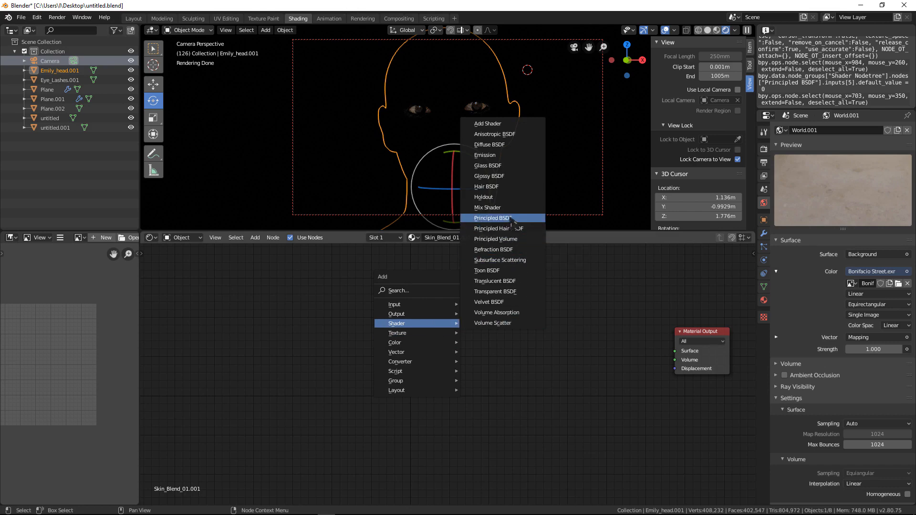
pyautogui.moveTo(513, 218)
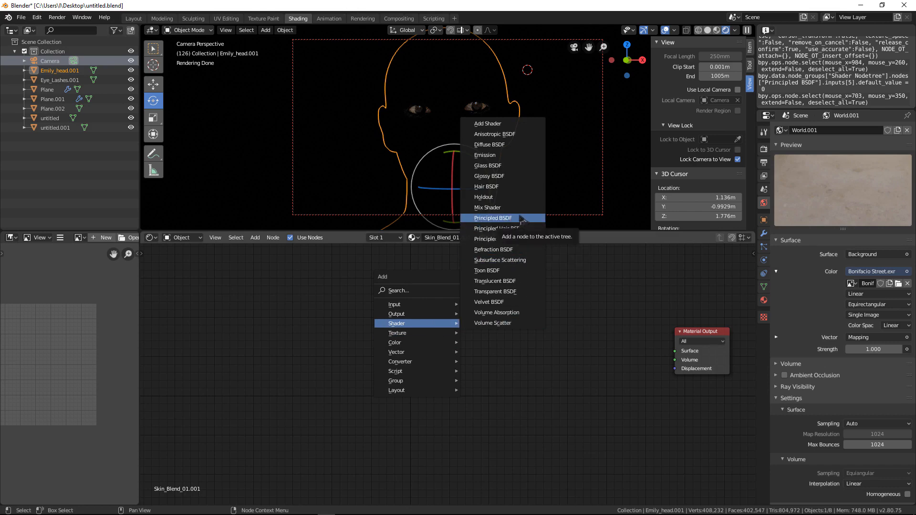
pyautogui.click(492, 217)
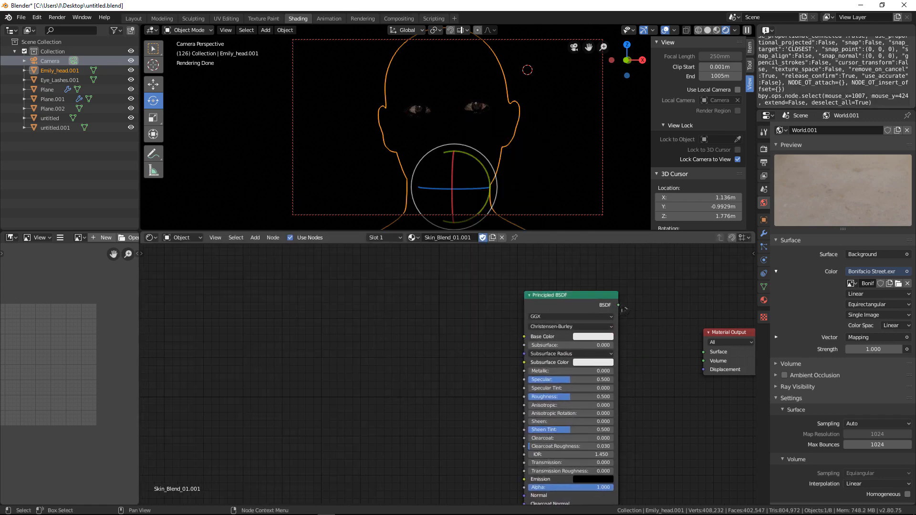
pyautogui.moveTo(615, 305); pyautogui.dragTo(707, 359)
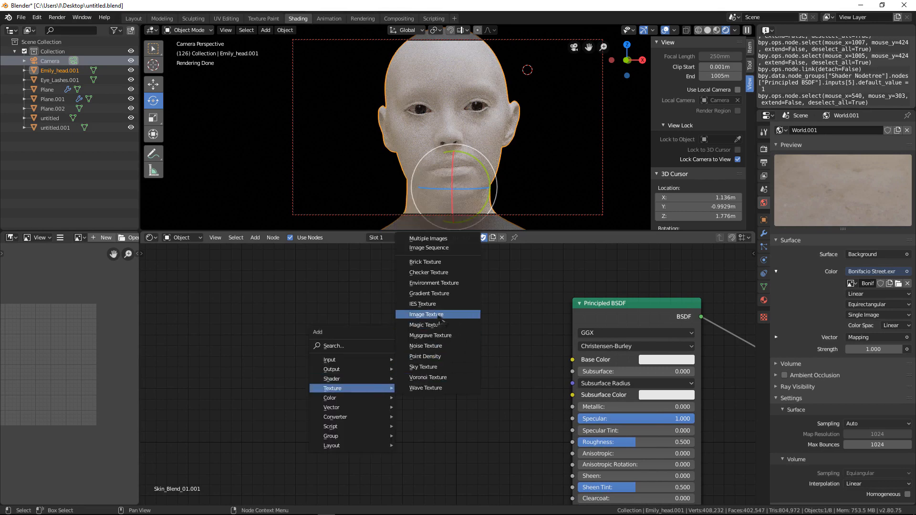
# Step: Add an Image Texture node and load 00_displacement.exr from the Displacement folder, set to raw data
pyautogui.click(426, 314)
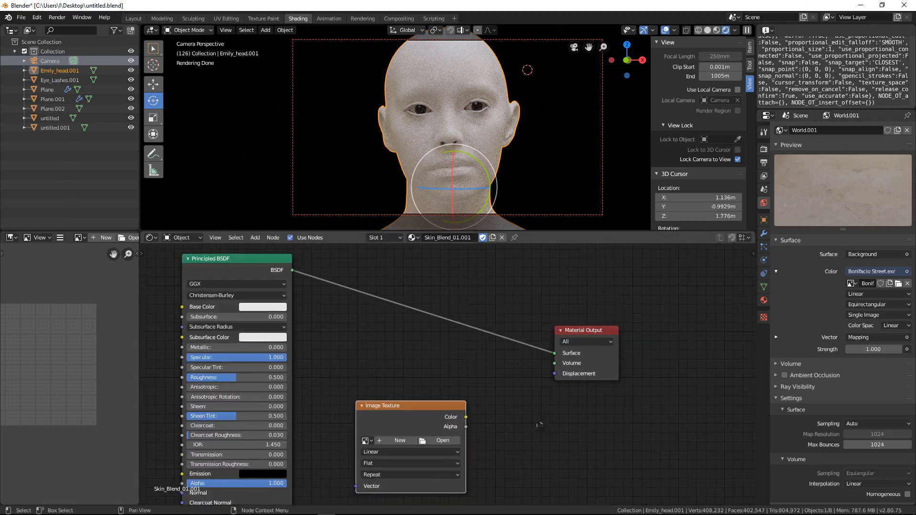
pyautogui.click(434, 441)
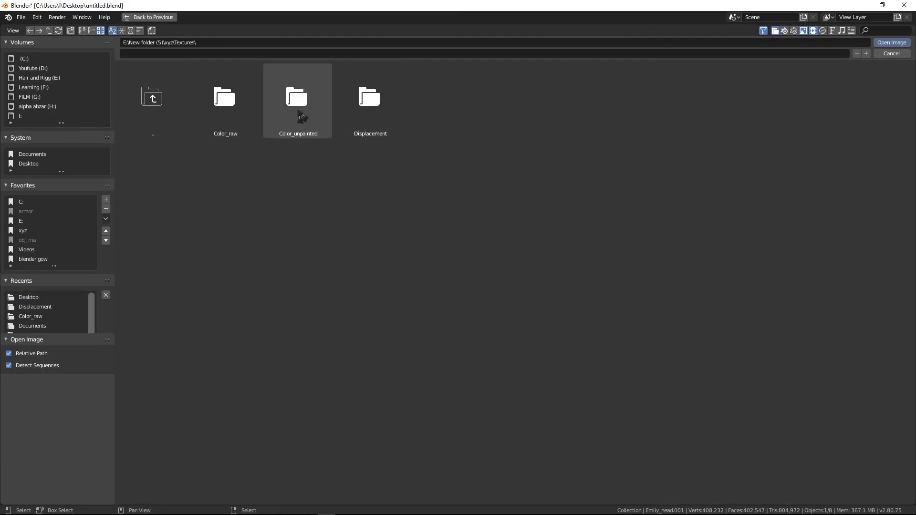
pyautogui.doubleClick(369, 99)
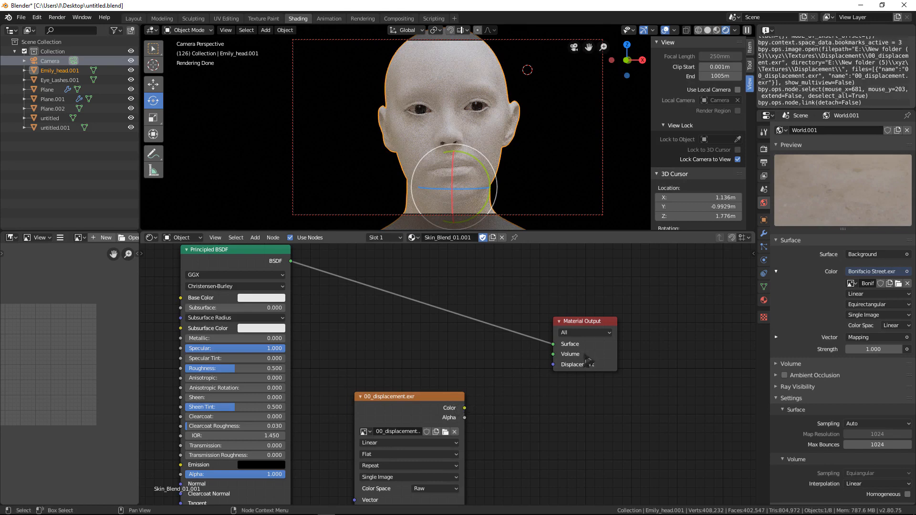
pyautogui.moveTo(583, 321); pyautogui.dragTo(714, 300)
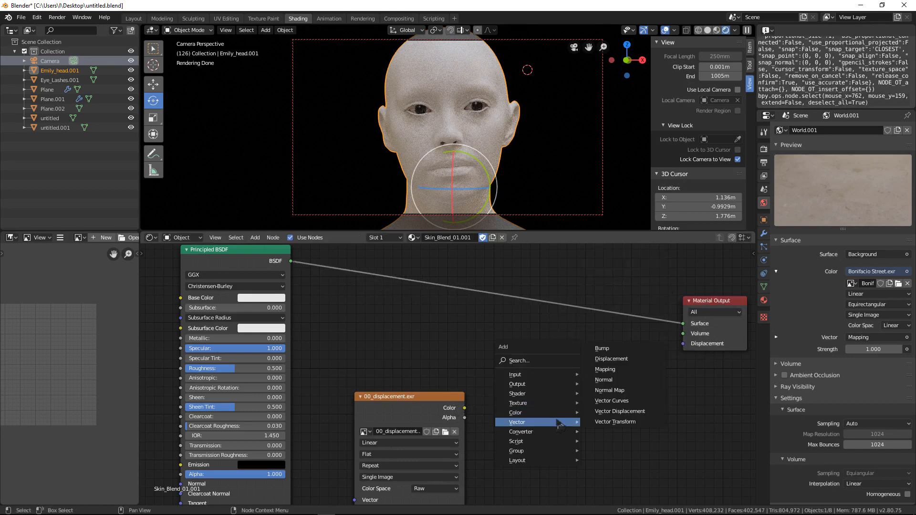
# Step: Add a Displacement node and place it in the node tree
pyautogui.click(610, 410)
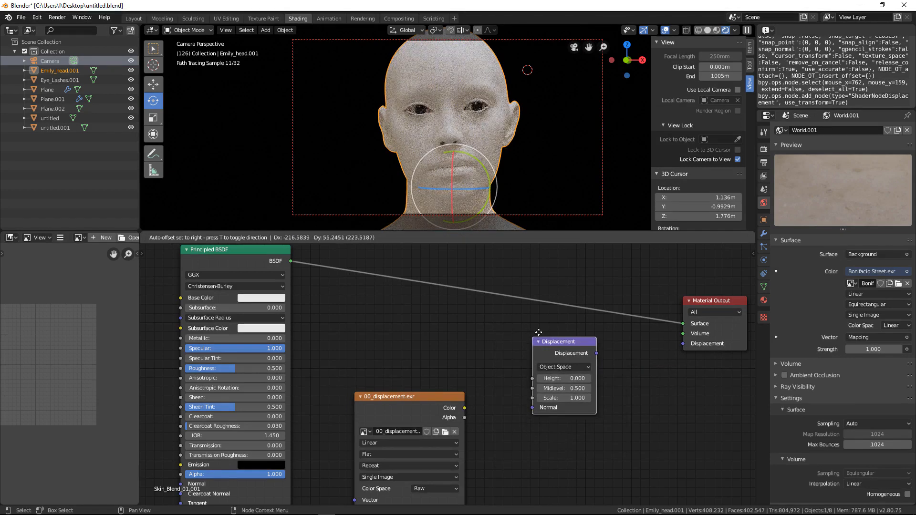
pyautogui.moveTo(564, 341); pyautogui.dragTo(588, 361)
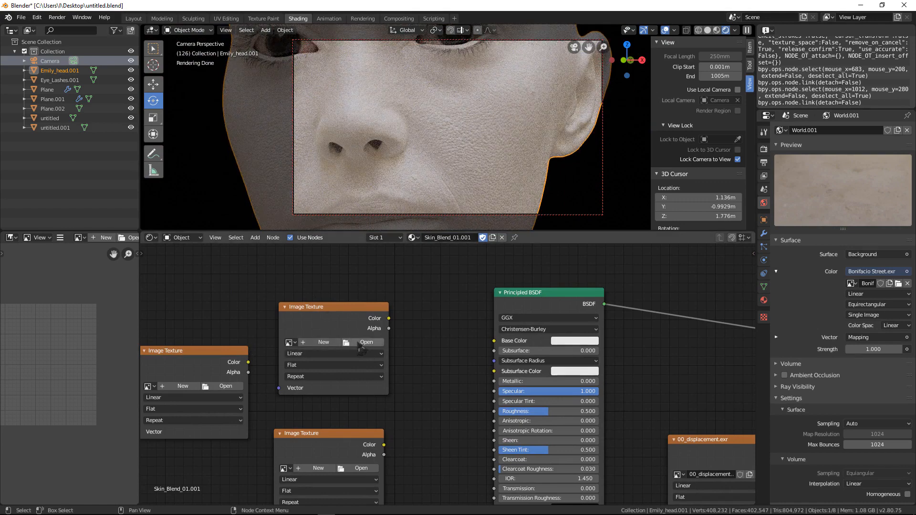
# Step: Load 00_diffuse_unlit_raw.exr from Color_raw into an image texture feeding Base Color
pyautogui.click(366, 342)
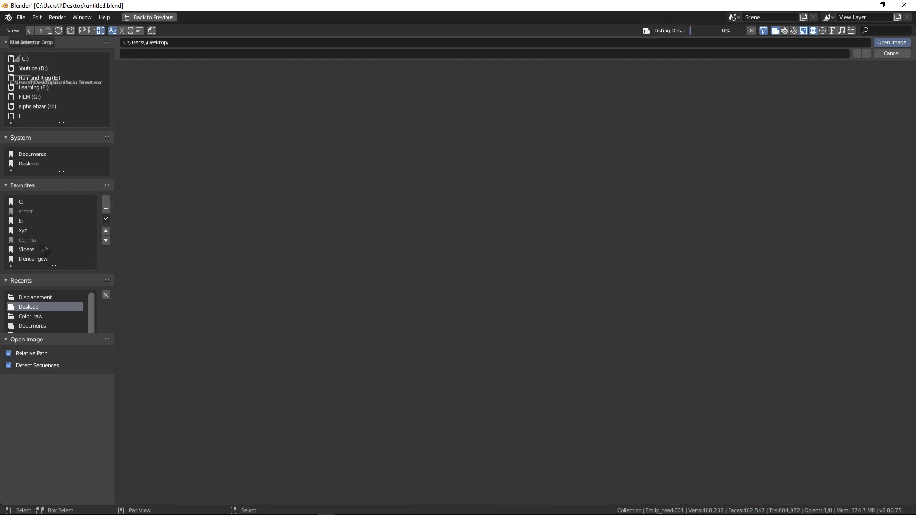
pyautogui.click(23, 230)
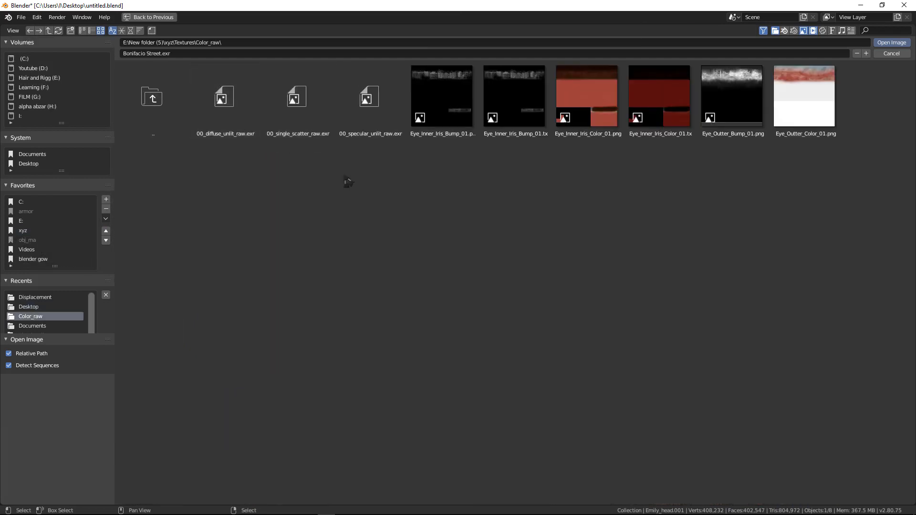
pyautogui.click(224, 96)
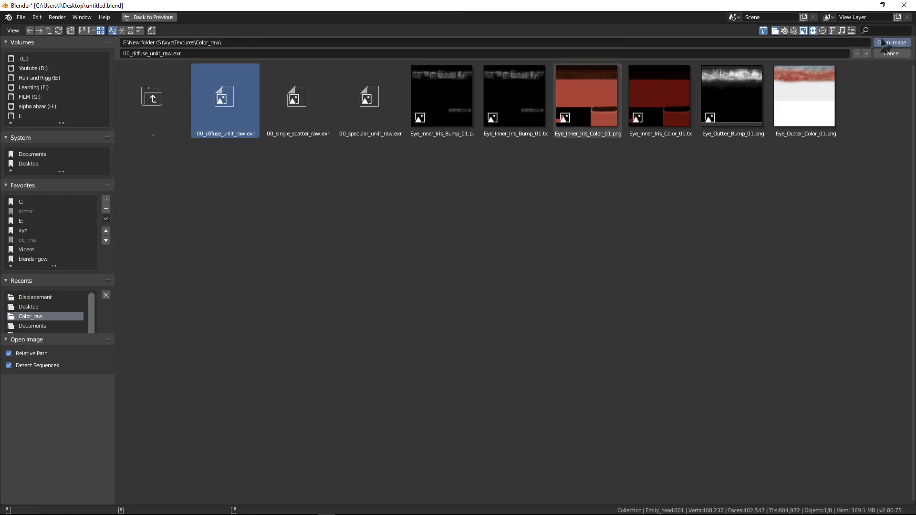
pyautogui.click(891, 42)
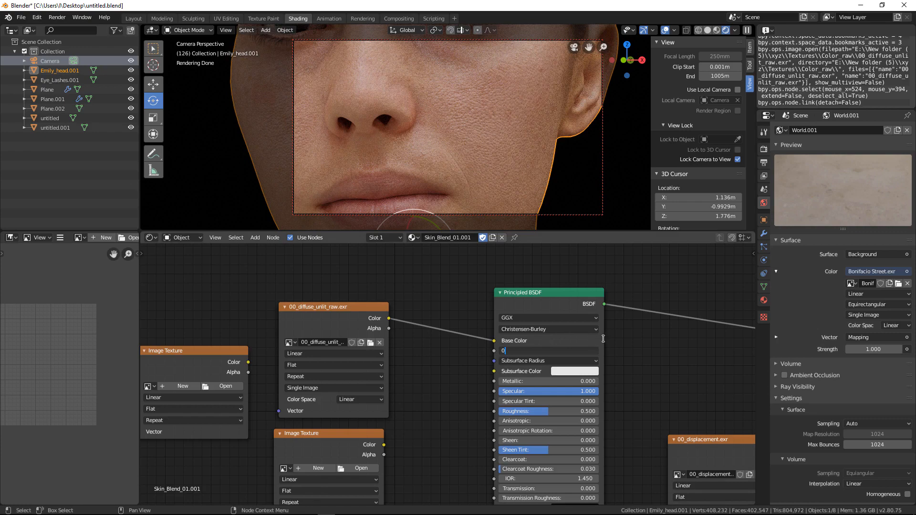
# Step: Enter 0.05 as the Principled BSDF's Subsurface amount
pyautogui.write('0.5')
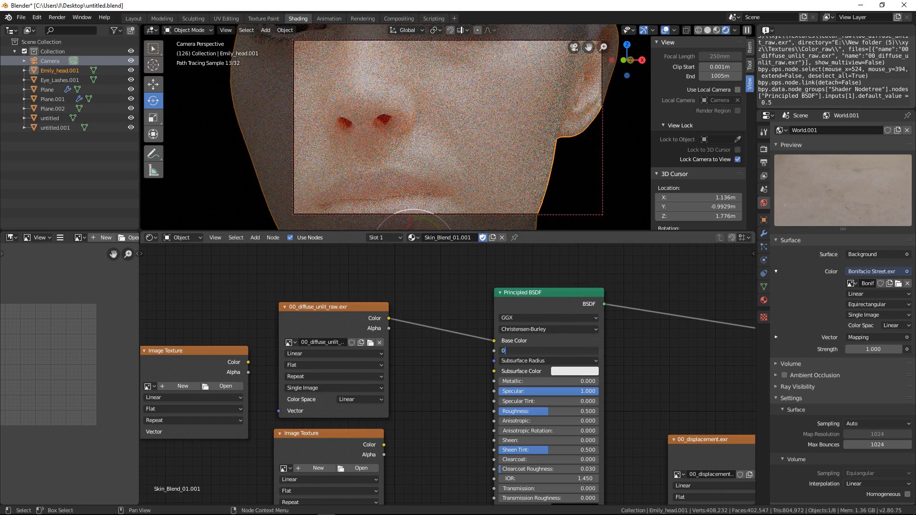
pyautogui.write('0.05')
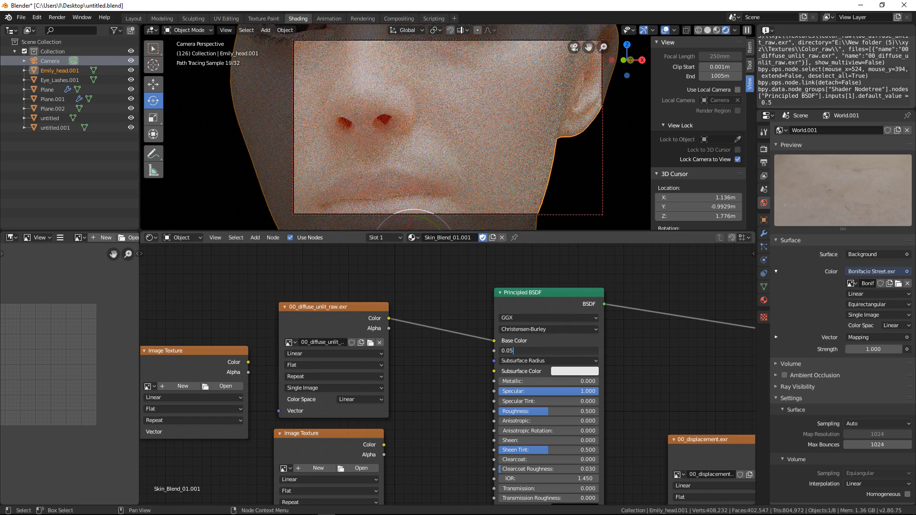
pyautogui.press('Return')
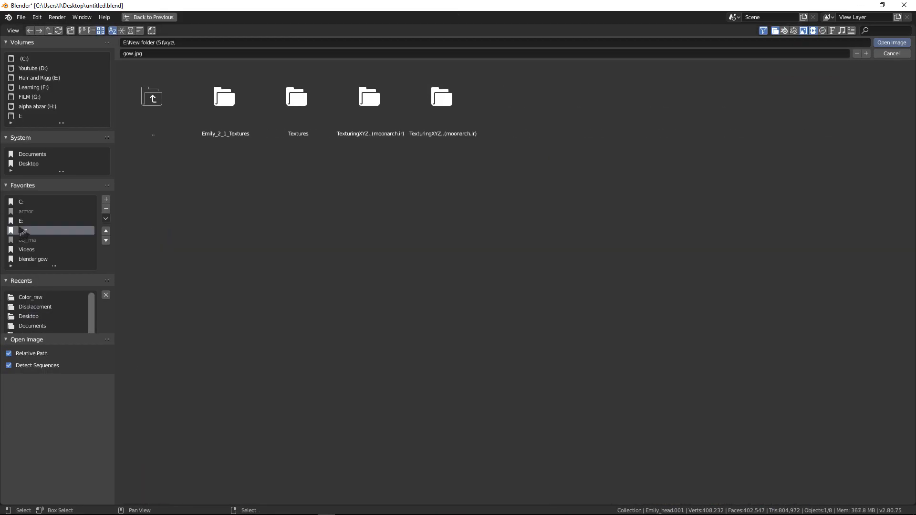
# Step: Load 00_specular_unlit_raw.exr from Textures/Color_raw into a texture feeding Specular
pyautogui.doubleClick(298, 96)
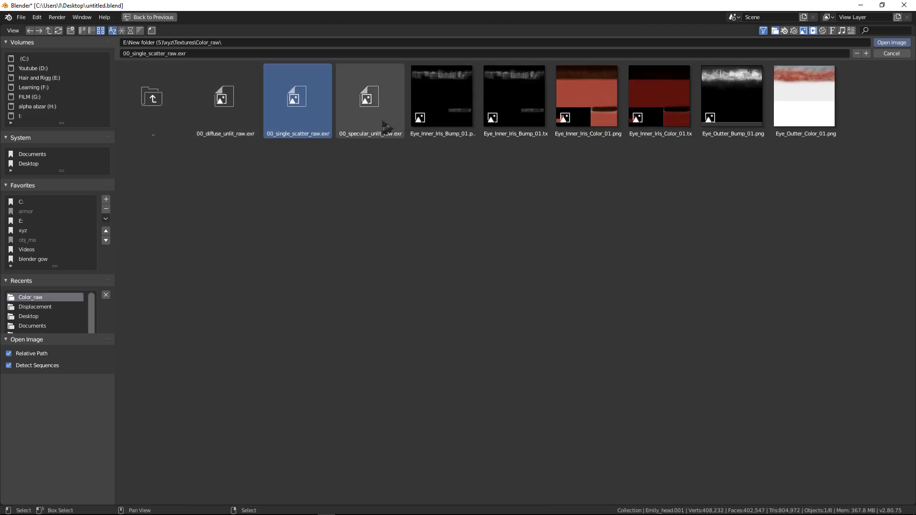
pyautogui.click(890, 42)
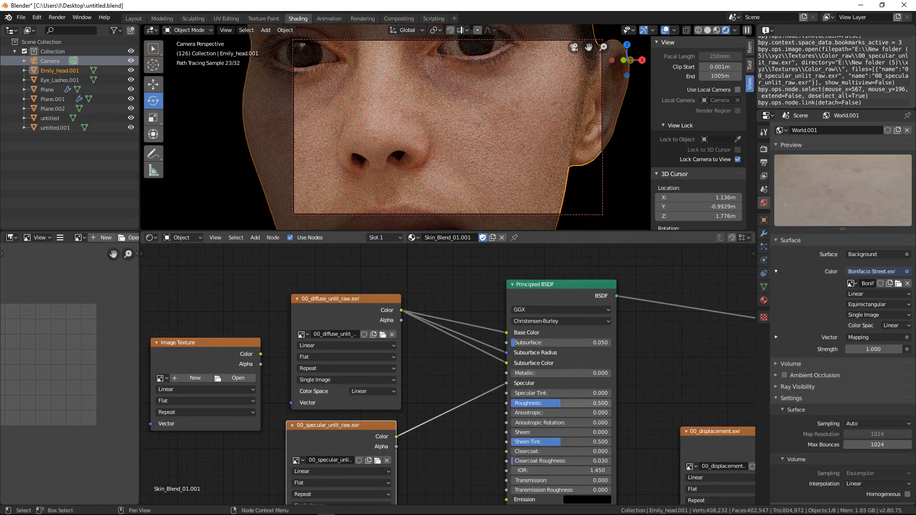
# Step: Set Specular Tint to 0 and Roughness to 0.350 on the skin shader
pyautogui.moveTo(535, 402); pyautogui.dragTo(535, 402)
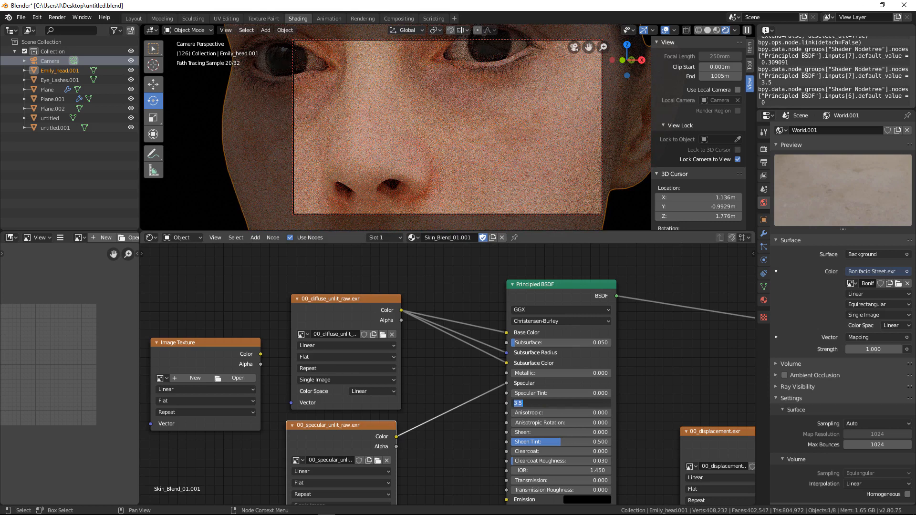
pyautogui.write('0')
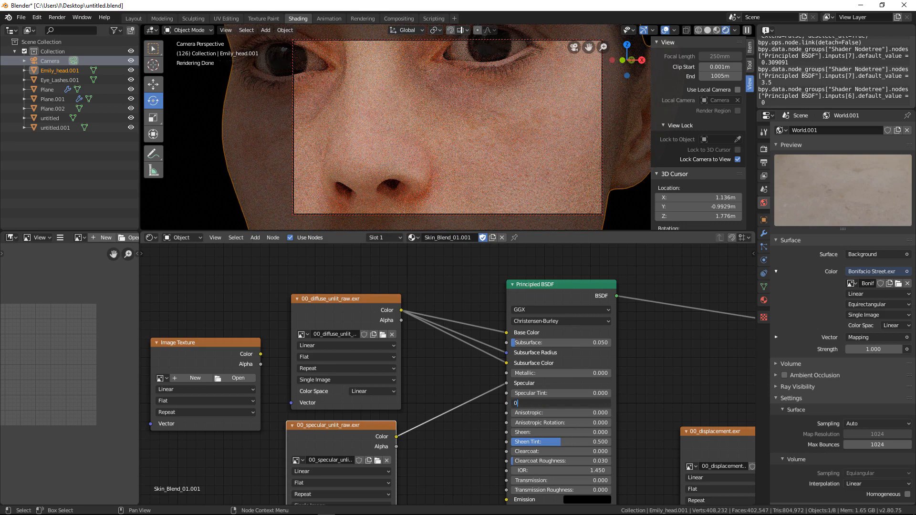
pyautogui.write('0.350')
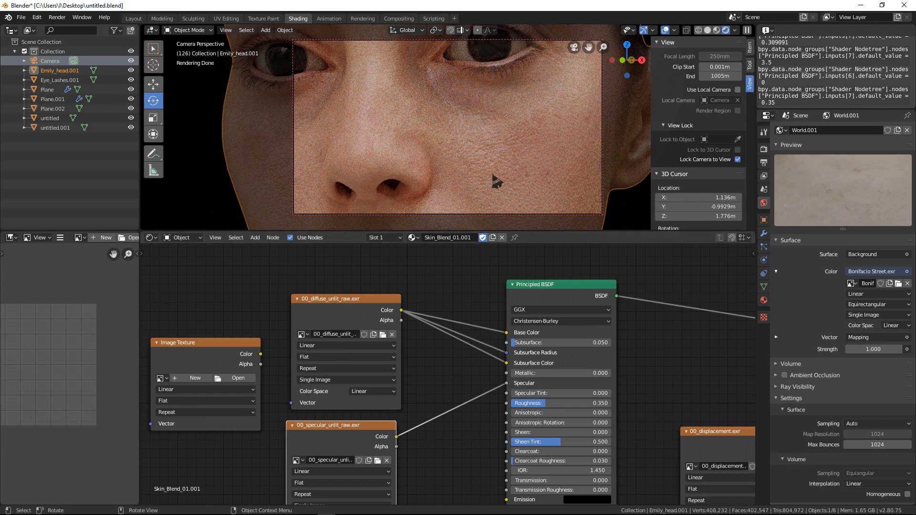
pyautogui.moveTo(383, 93)
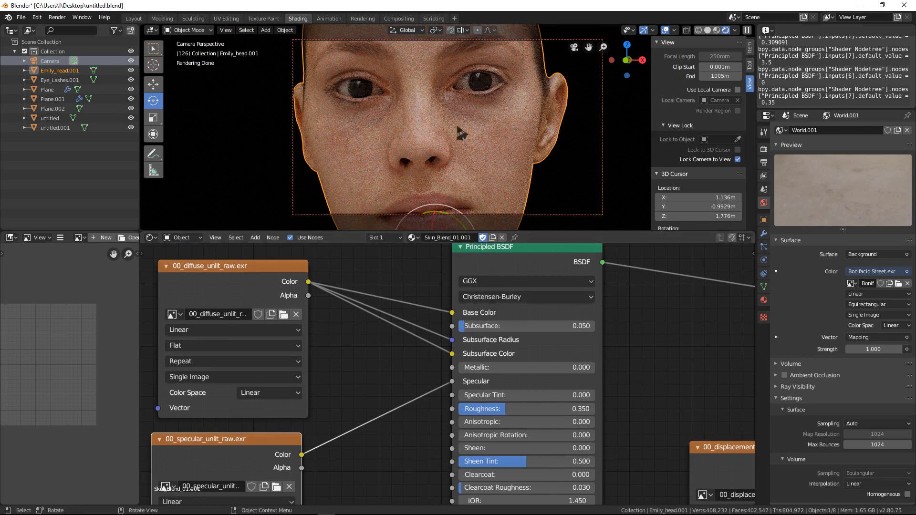
pyautogui.moveTo(441, 187)
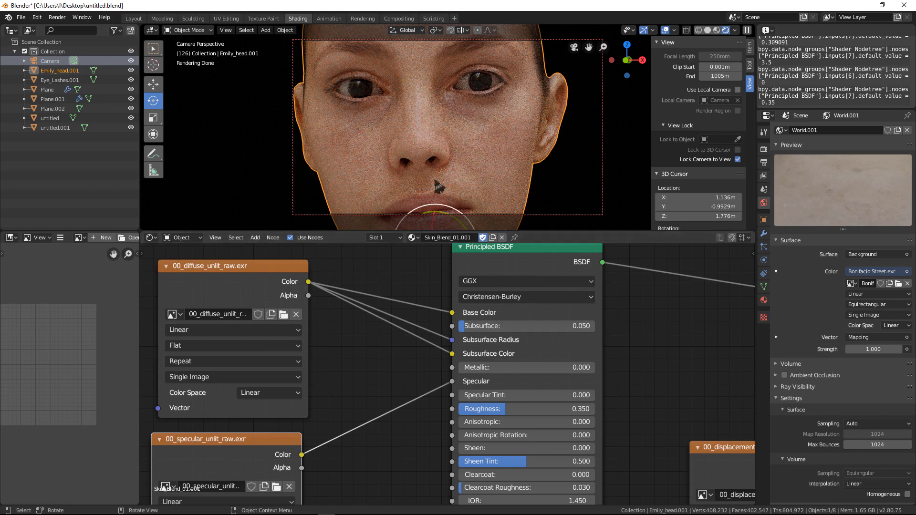
pyautogui.moveTo(461, 173)
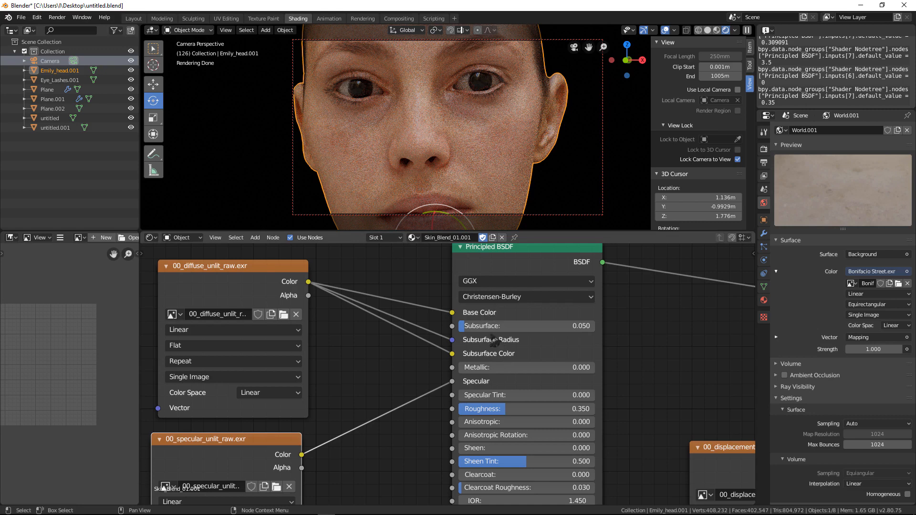
pyautogui.moveTo(587, 336)
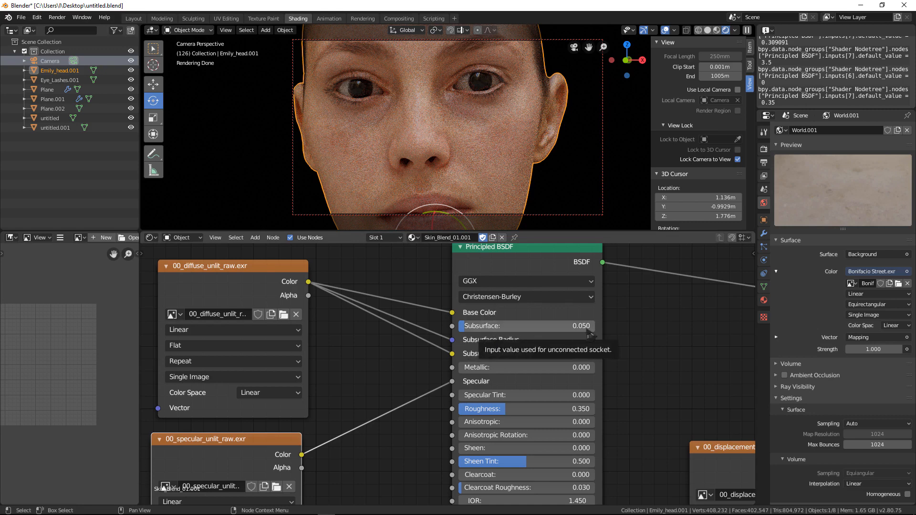
pyautogui.moveTo(589, 346)
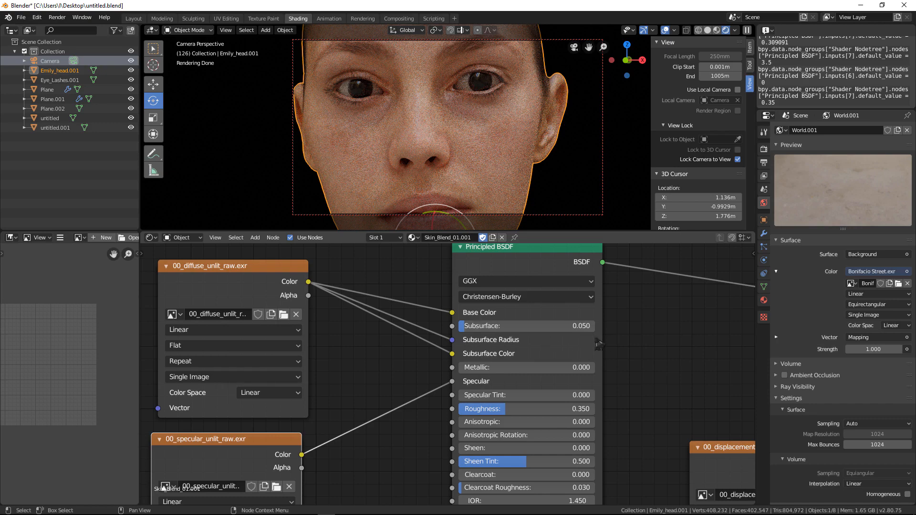
pyautogui.moveTo(522, 328)
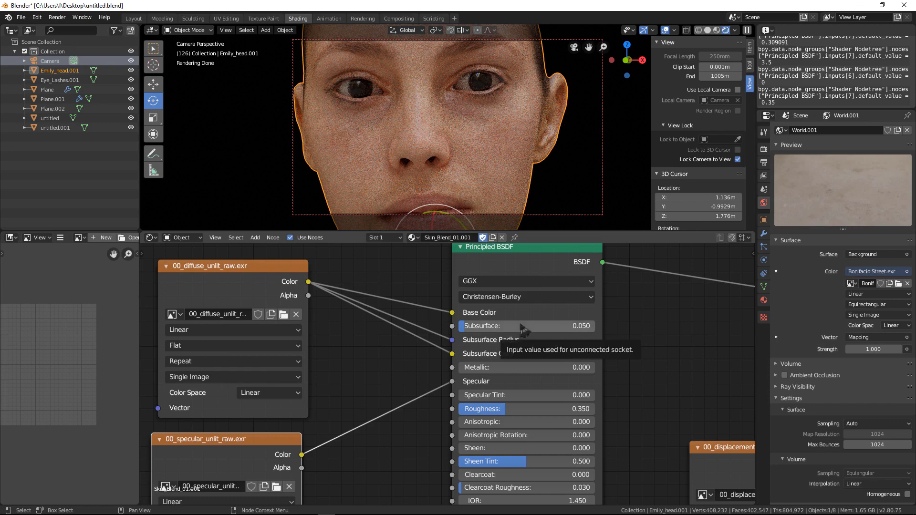
# Step: Change the shader's Subsurface value to 0.08
pyautogui.moveTo(496, 325); pyautogui.dragTo(575, 326)
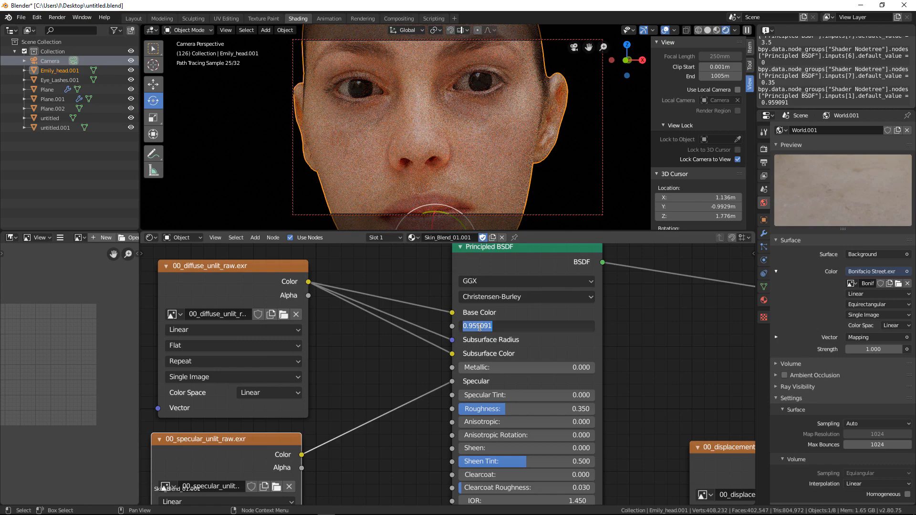
pyautogui.write('0.')
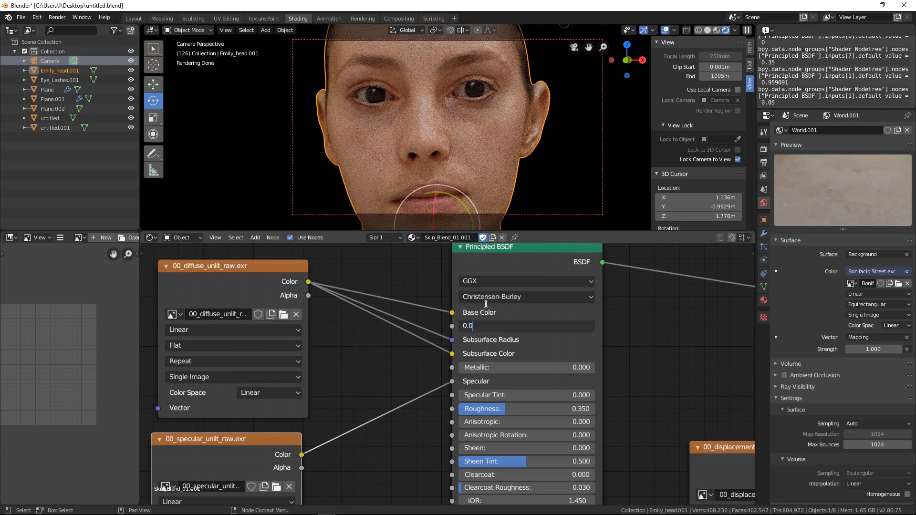
pyautogui.write('0.080')
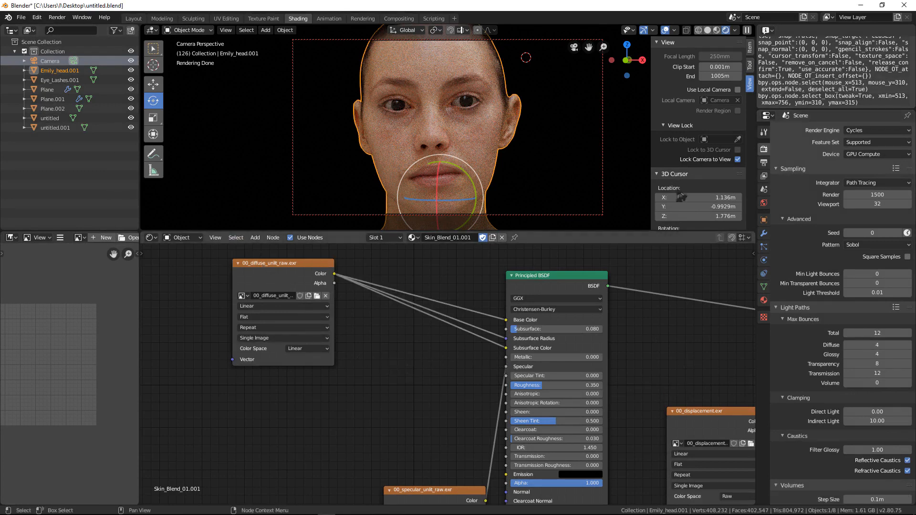
pyautogui.moveTo(359, 383)
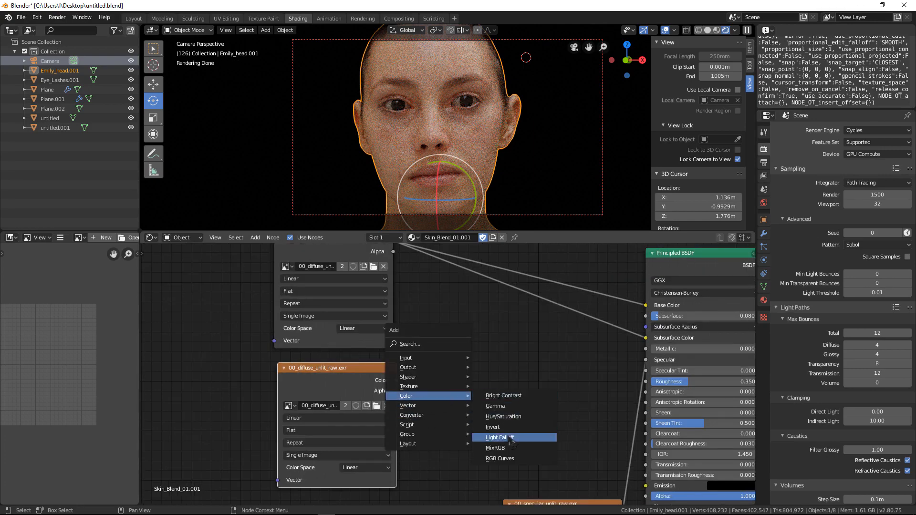
# Step: Add a MixRGB node to blend the diffuse texture for the subsurface inputs
pyautogui.click(495, 448)
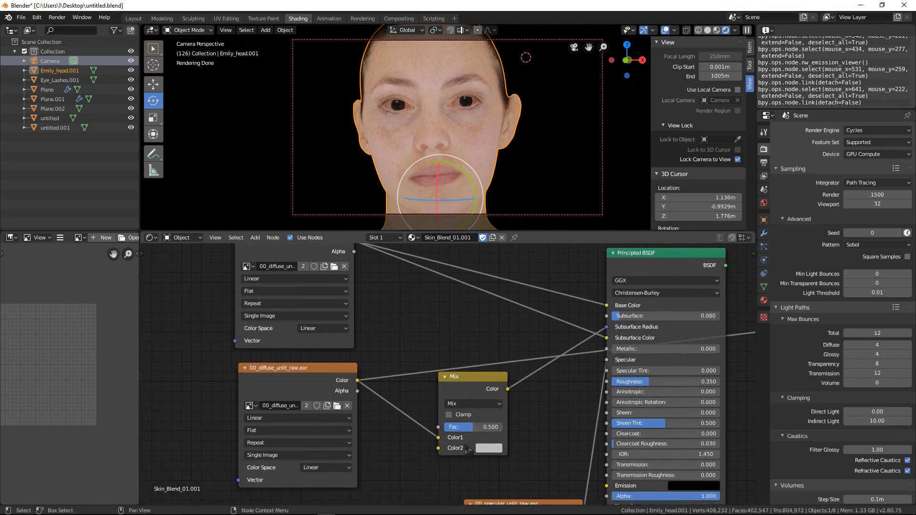
# Step: Pick a deep red for the Mix node's Color2 and raise its factor to about 0.642
pyautogui.click(488, 448)
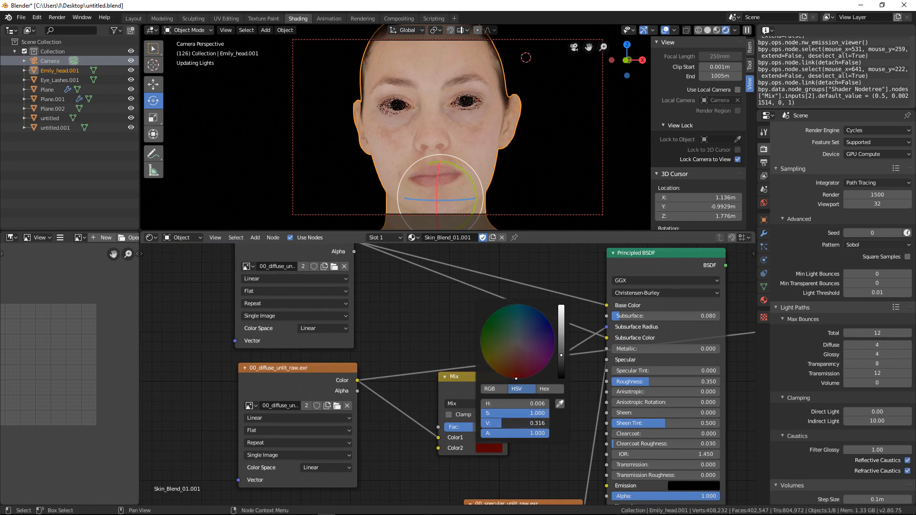
pyautogui.moveTo(514, 422); pyautogui.dragTo(526, 423)
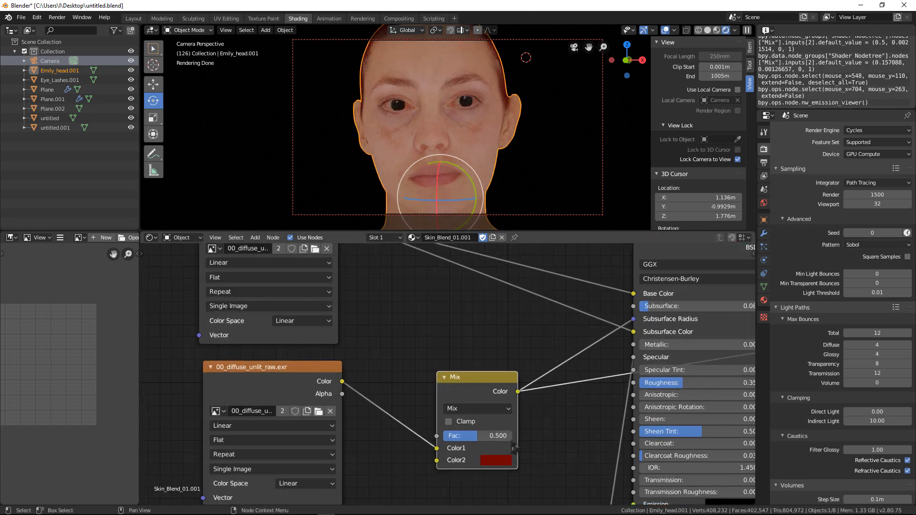
pyautogui.moveTo(479, 436); pyautogui.dragTo(498, 435)
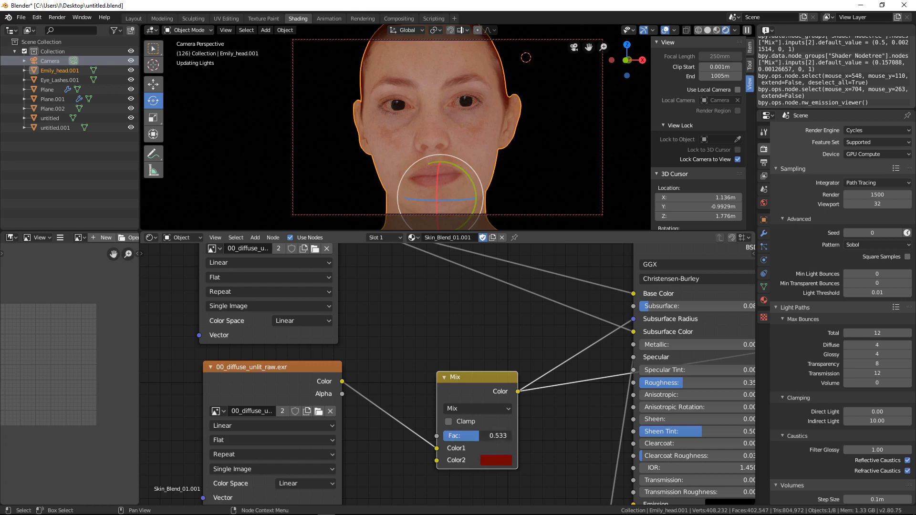
pyautogui.moveTo(479, 434); pyautogui.dragTo(509, 435)
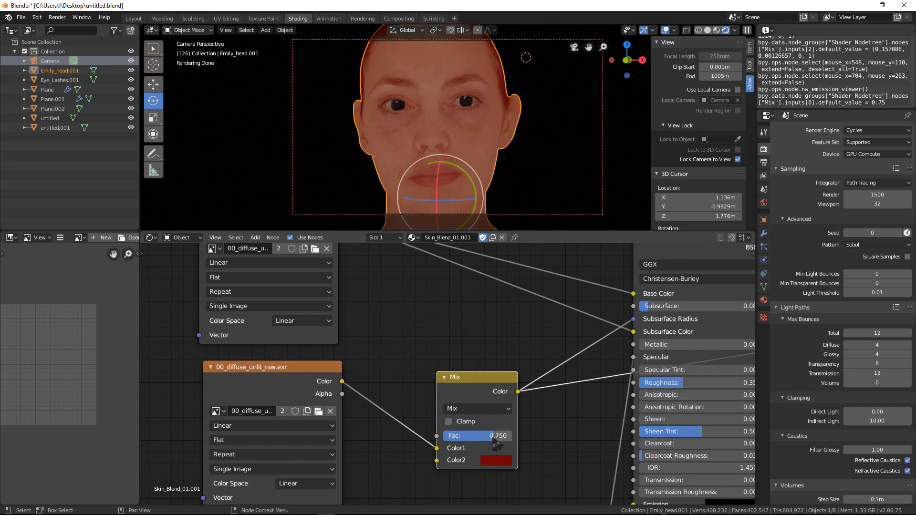
pyautogui.moveTo(478, 435); pyautogui.dragTo(497, 435)
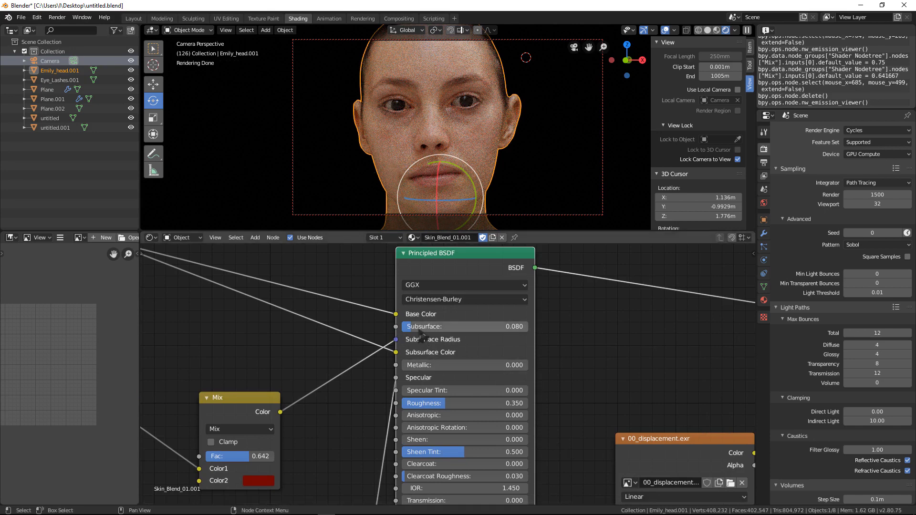
pyautogui.moveTo(409, 332)
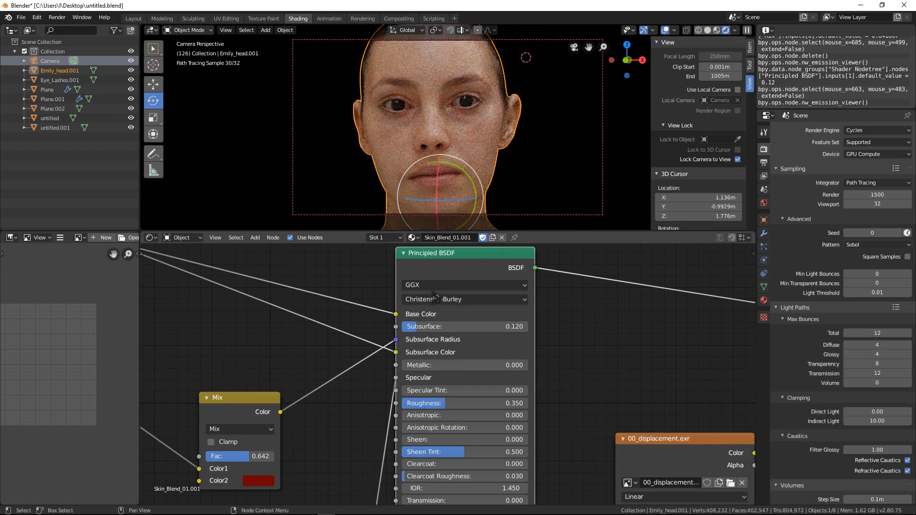
# Step: Set the Principled BSDF Subsurface amount to 0.12
pyautogui.click(463, 298)
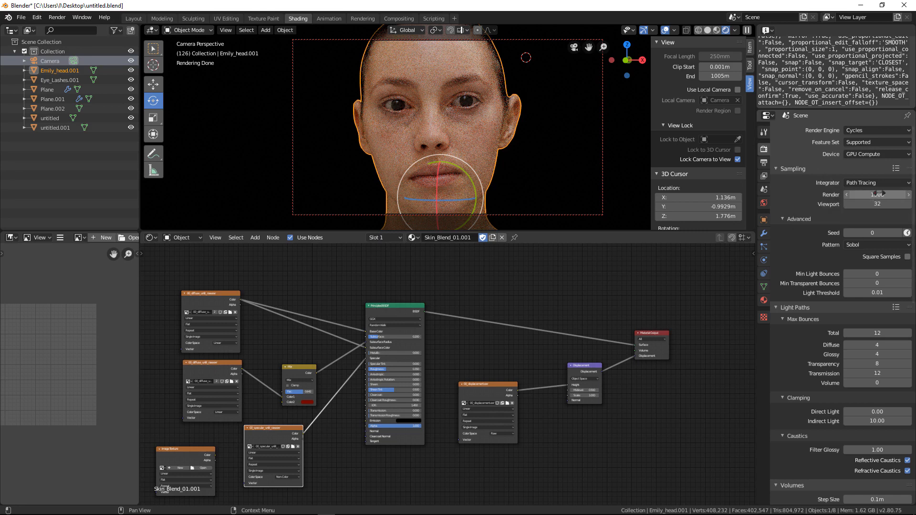
pyautogui.moveTo(876, 195)
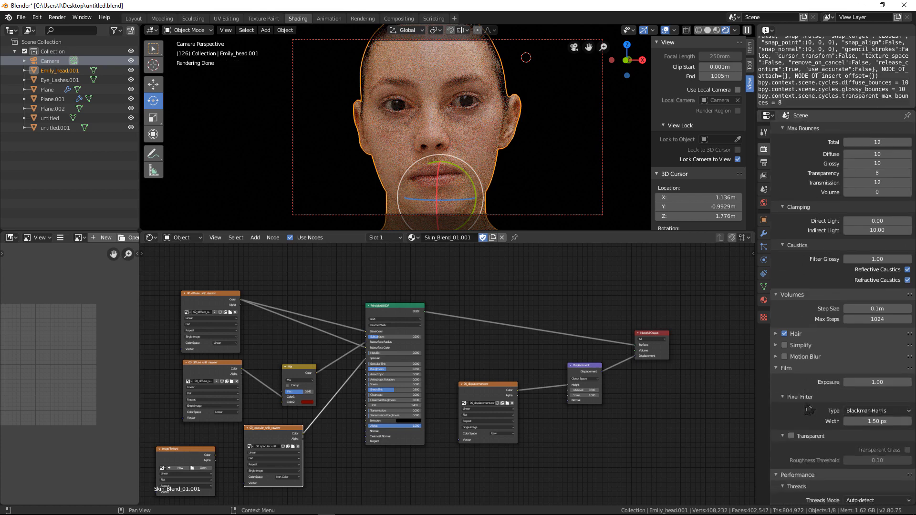
# Step: Scroll the Render Properties panel down to the Light Paths bounce settings
pyautogui.scroll(-3)
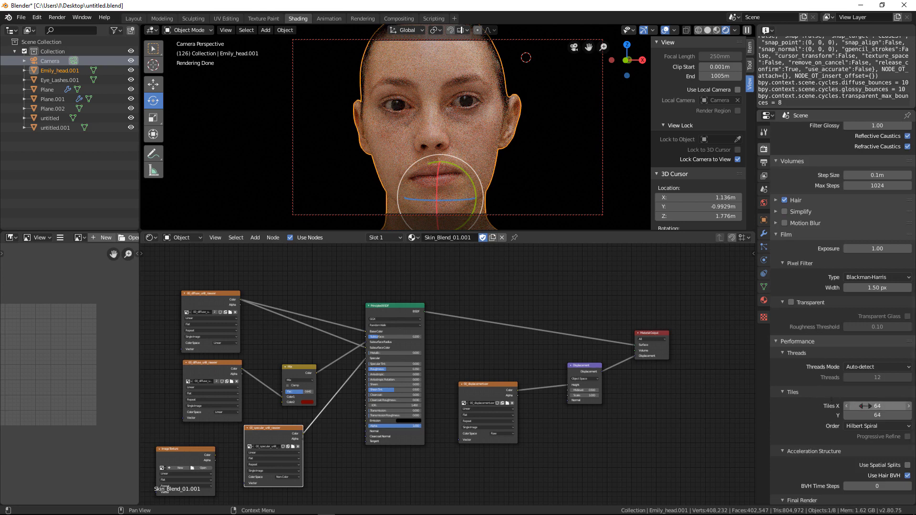
pyautogui.scroll(-3)
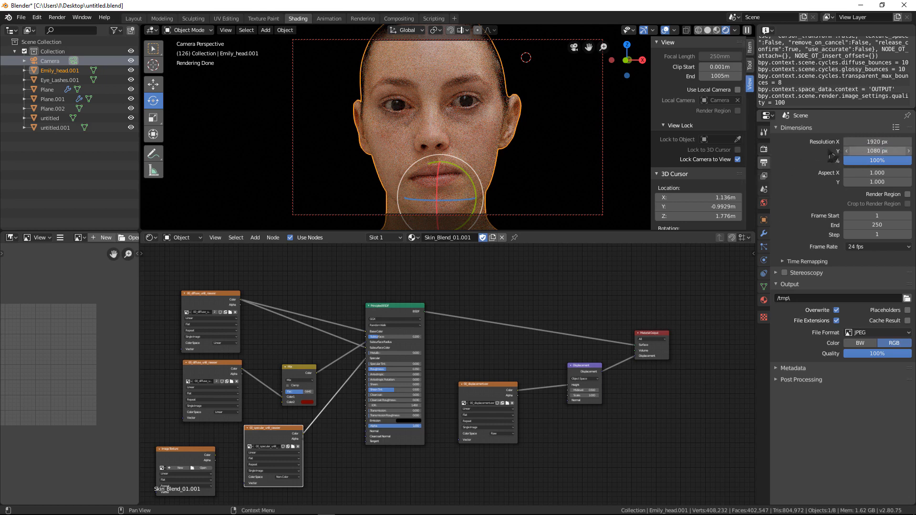
# Step: Set the output resolution to 2000 × 2000 pixels
pyautogui.click(876, 141)
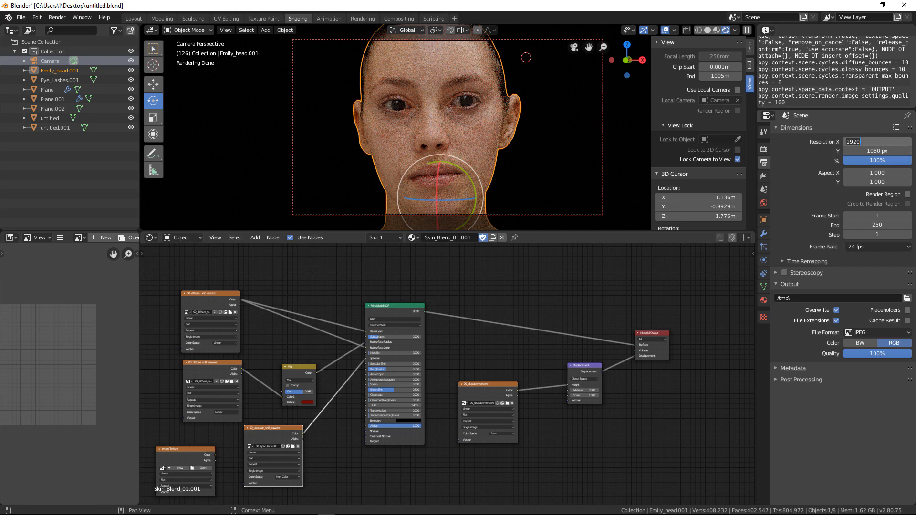
pyautogui.write('2000')
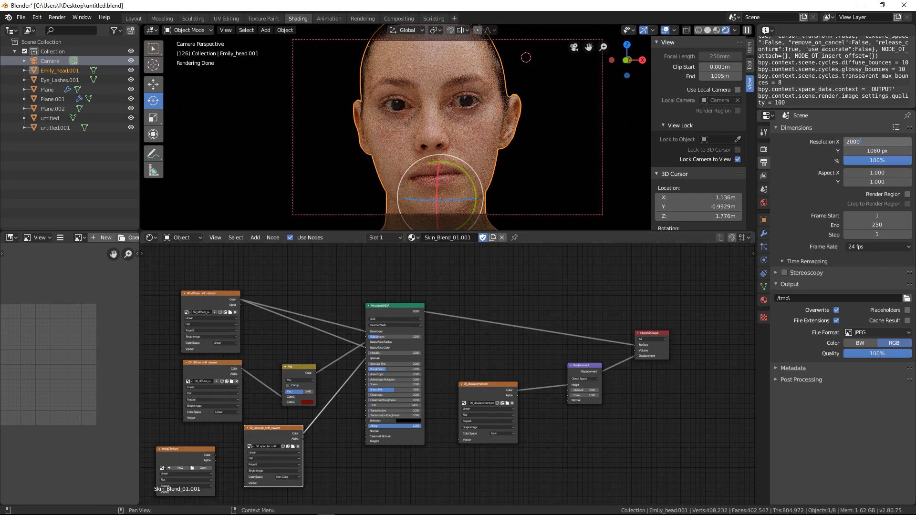
pyautogui.write('200')
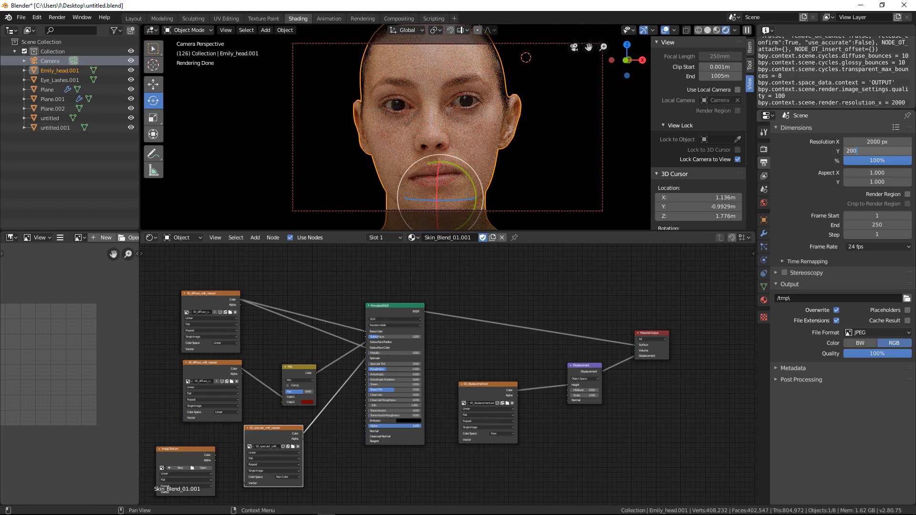
pyautogui.write('2000 px')
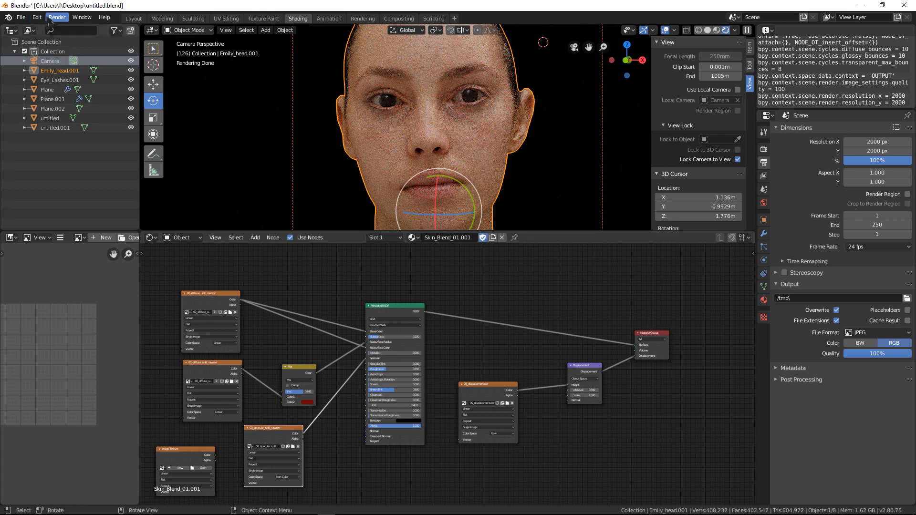
# Step: Start rendering the final still image via Render > Render Image
pyautogui.click(57, 17)
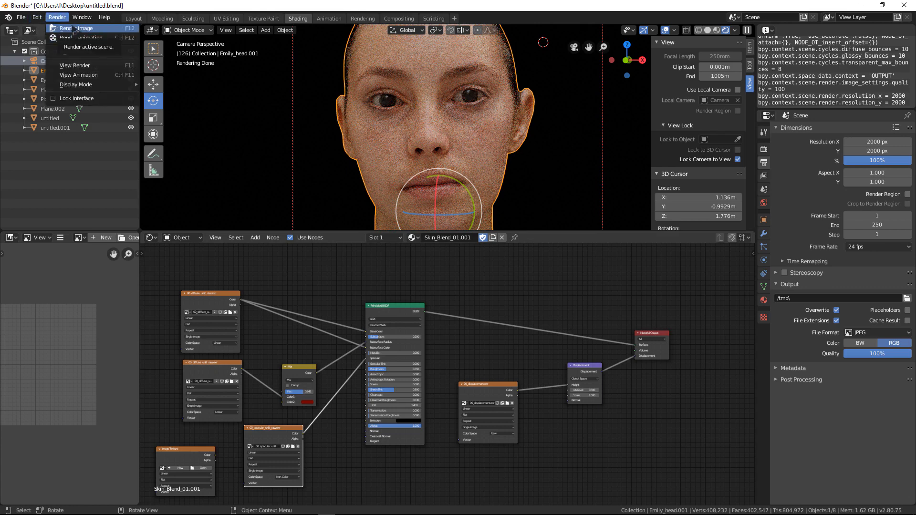
pyautogui.click(75, 28)
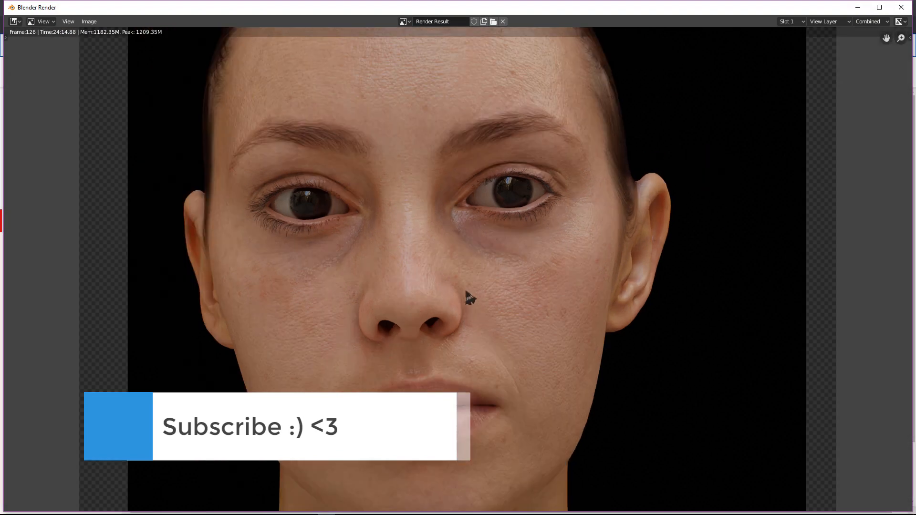
pyautogui.moveTo(479, 284)
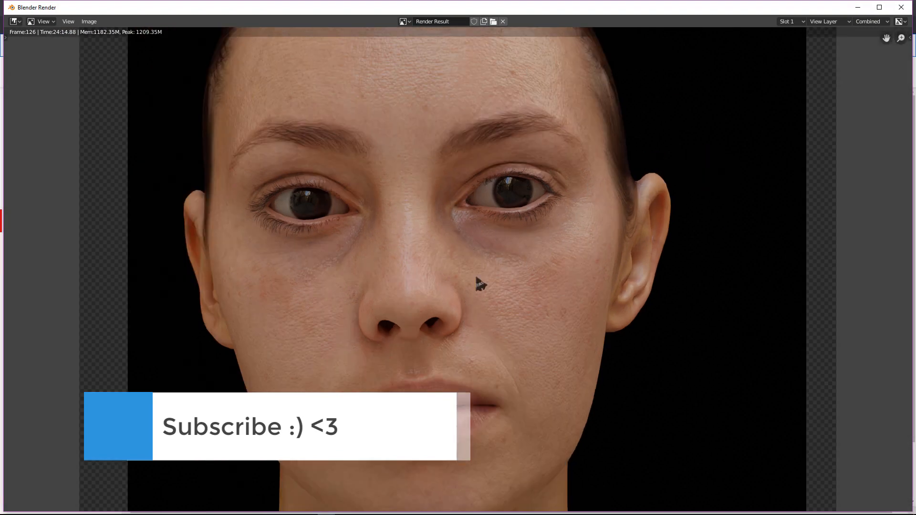
pyautogui.moveTo(523, 303)
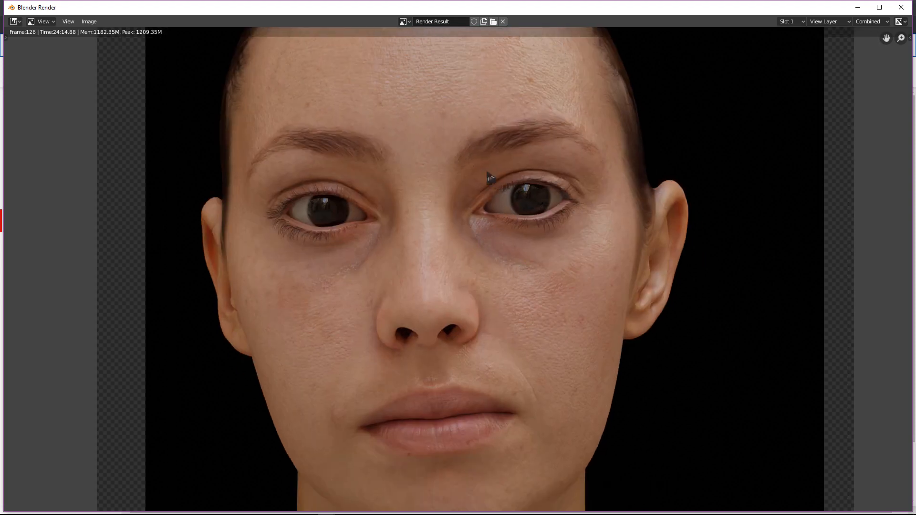
pyautogui.moveTo(564, 420)
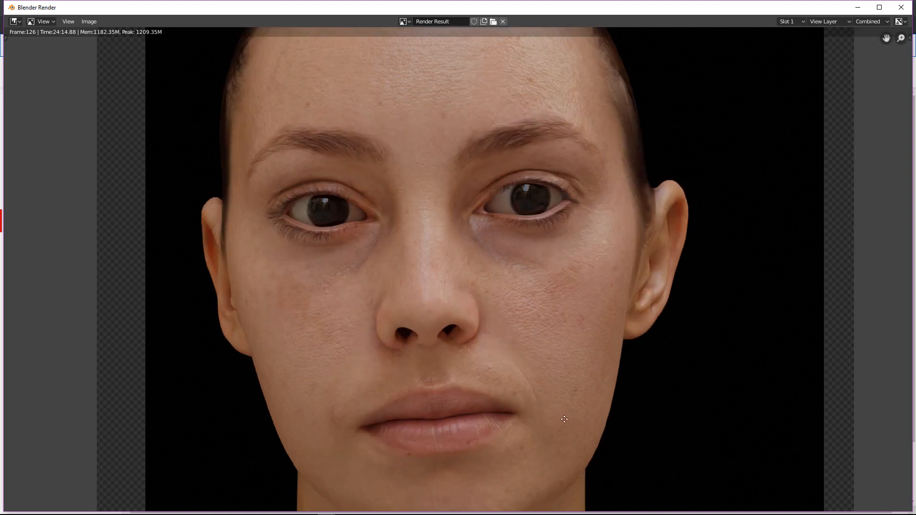